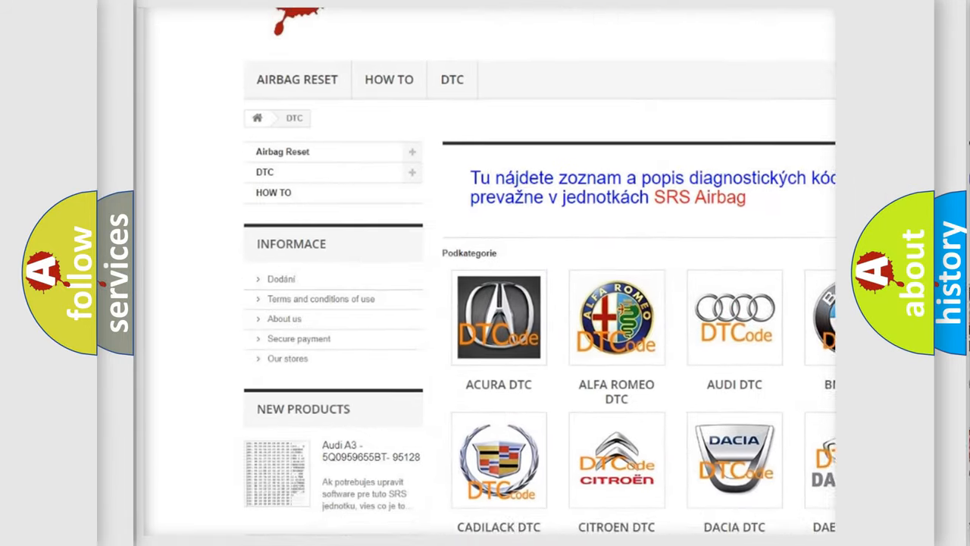
scroll("down", 3)
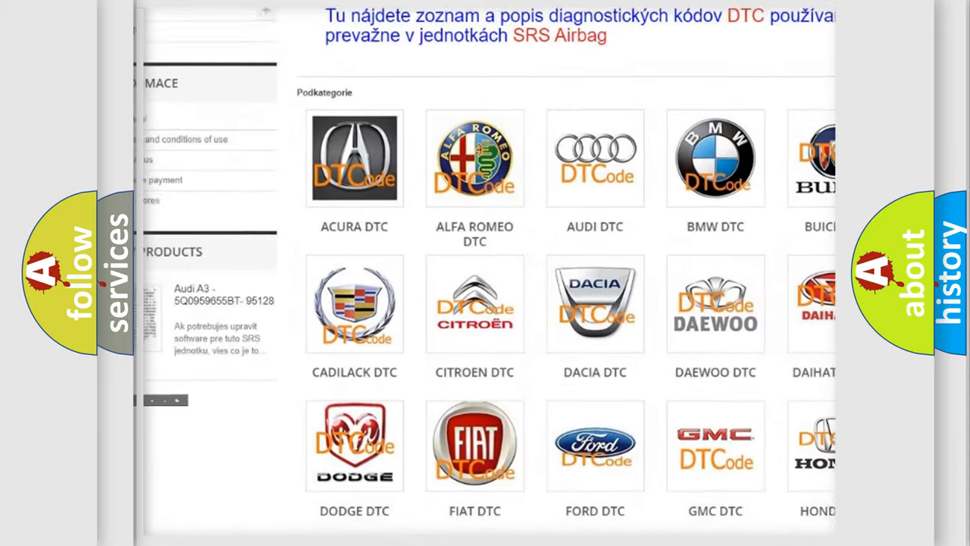
scroll("down", 3)
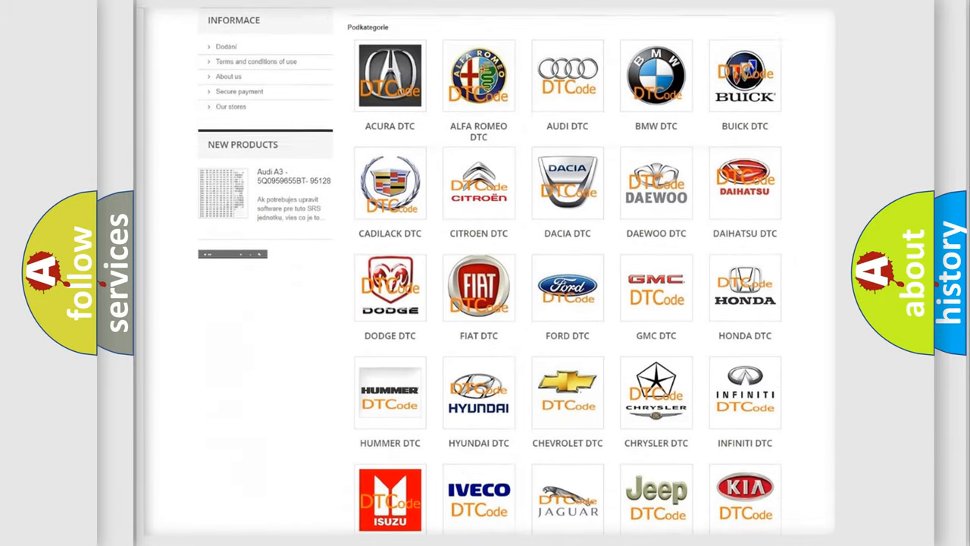
scroll("down", 3)
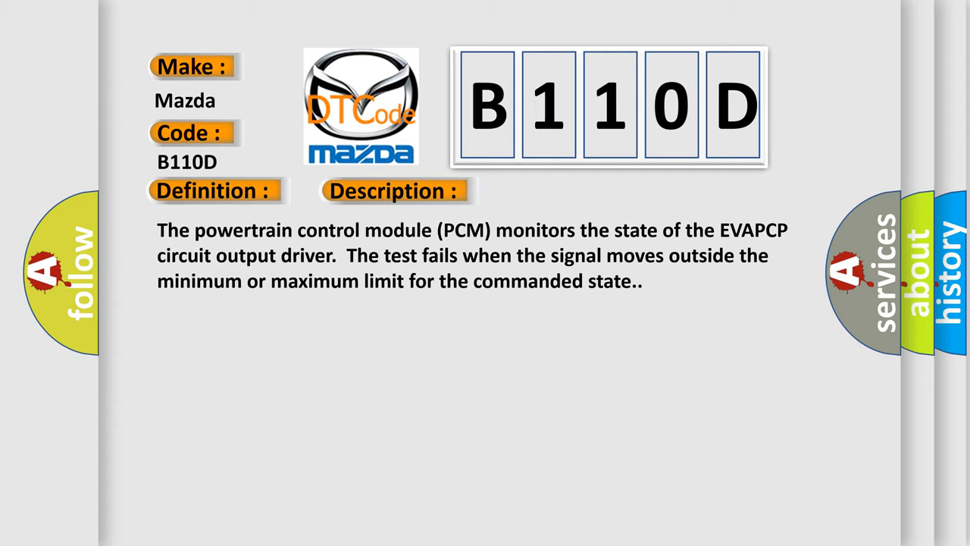
left_click(557, 191)
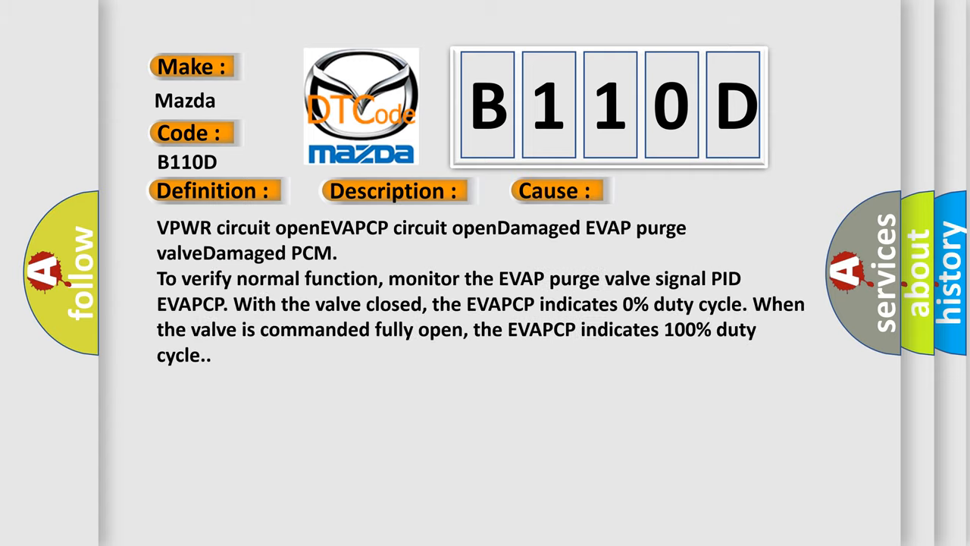